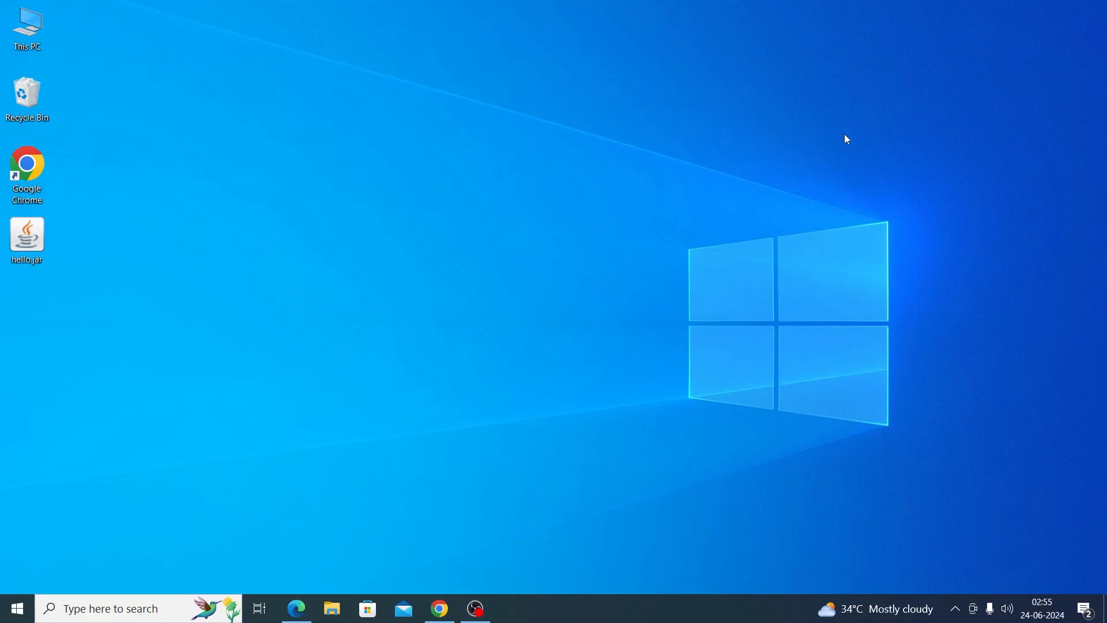
mouse_move(98, 267)
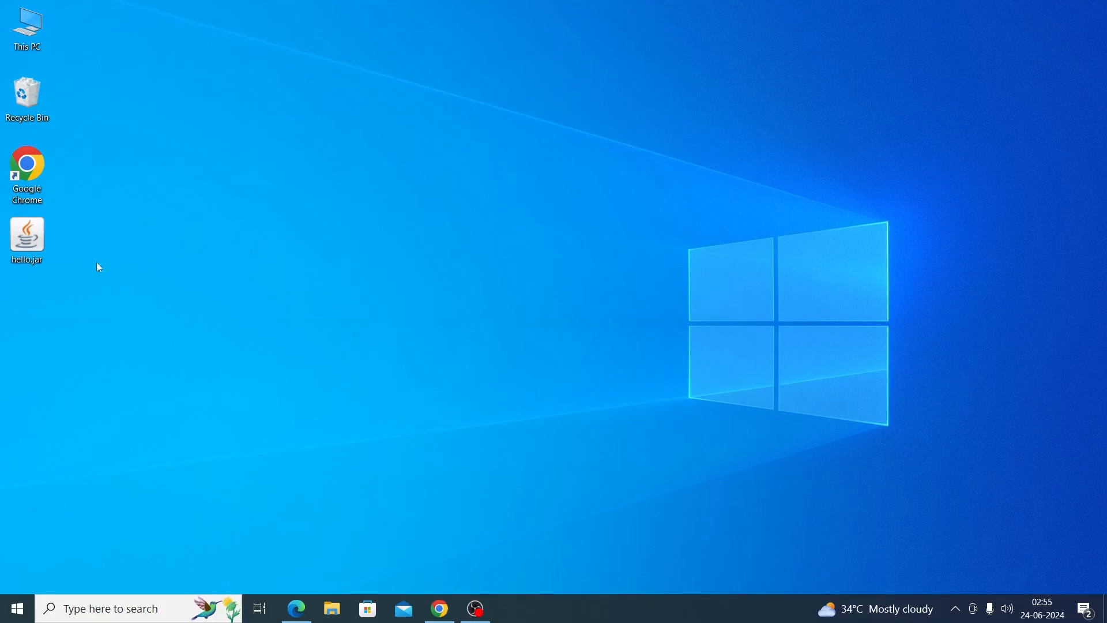
mouse_move(154, 265)
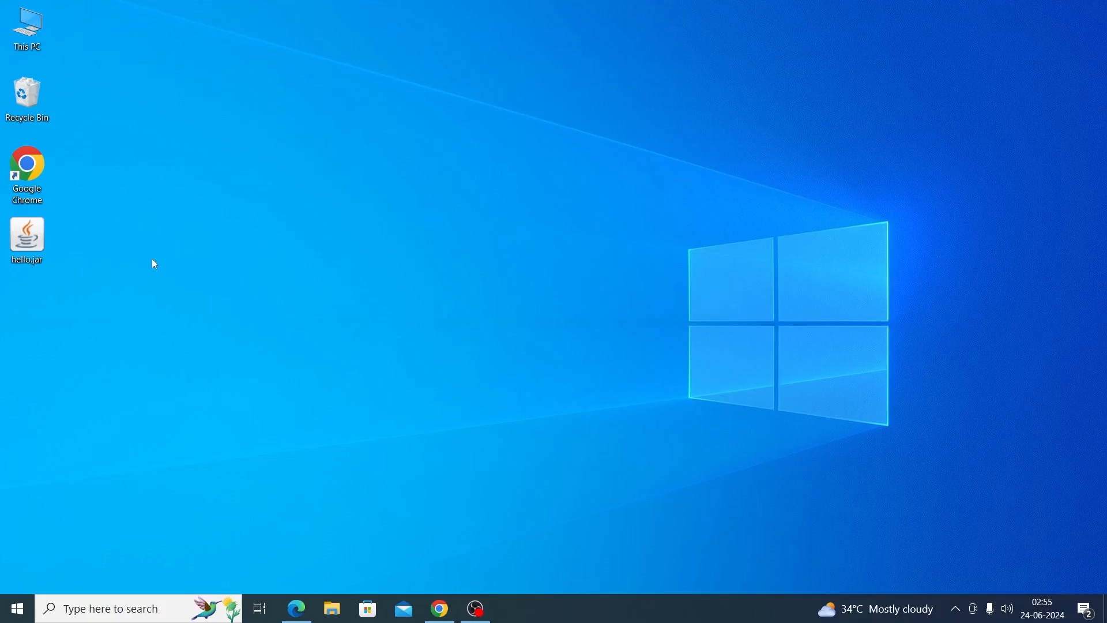
mouse_move(372, 328)
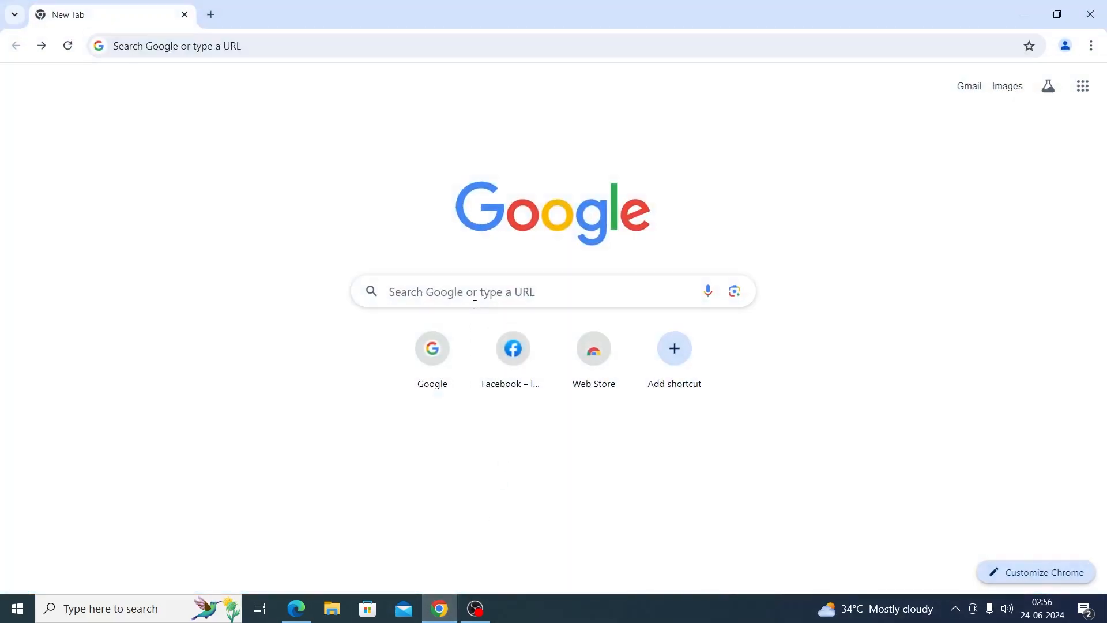
- Search Google for 'download java' and open Oracle's Java Downloads page
type("download java")
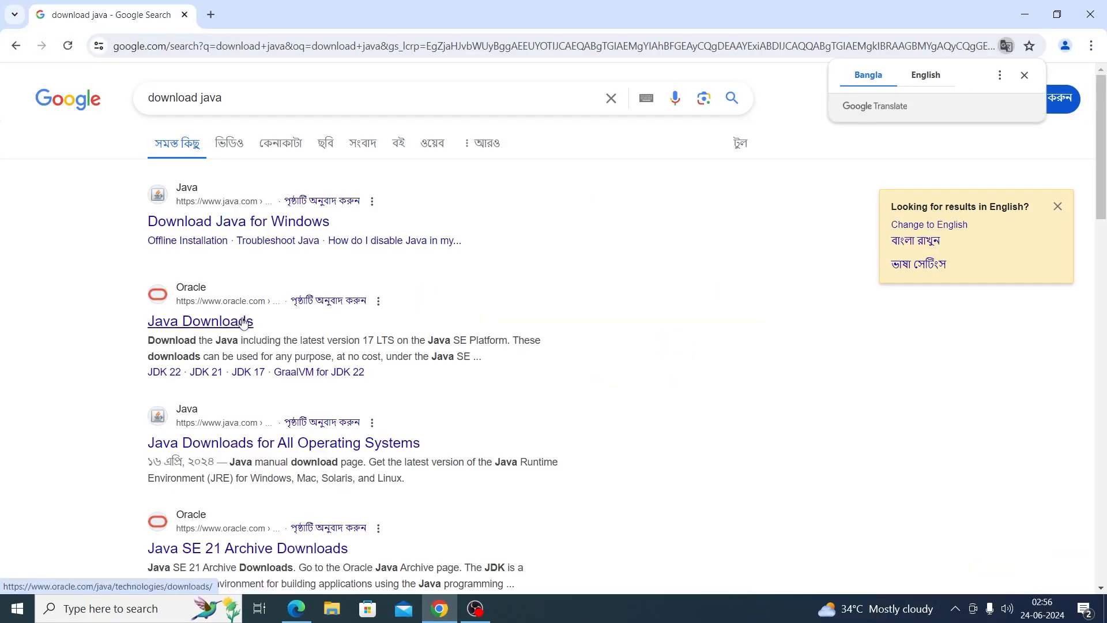
left_click(200, 320)
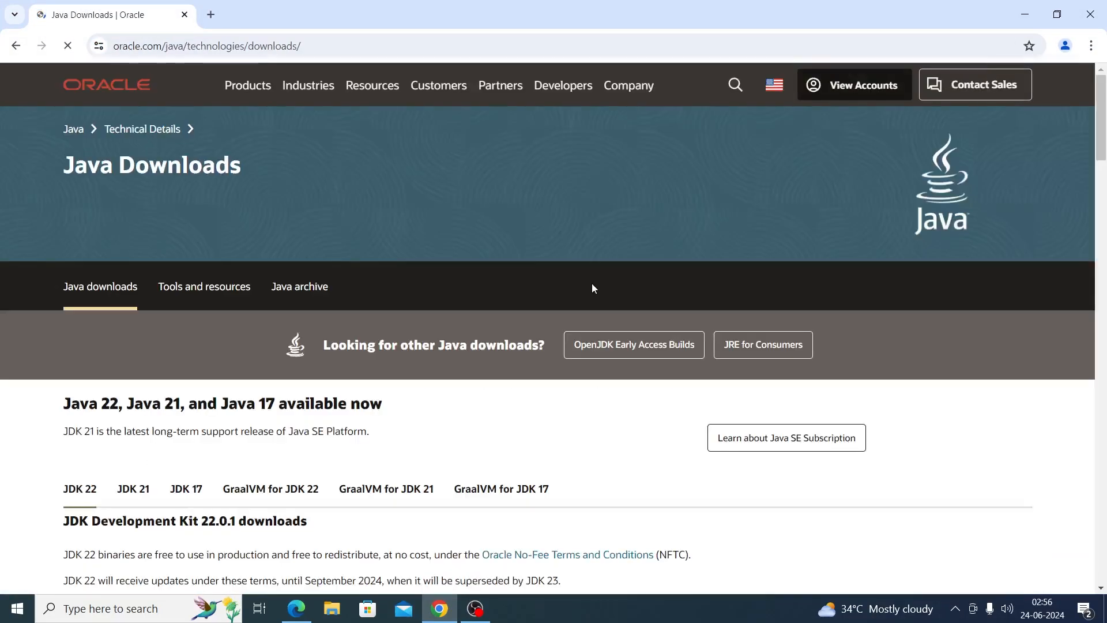
- Download the JDK 22 Windows x64 installer and launch it
scroll("down", 3)
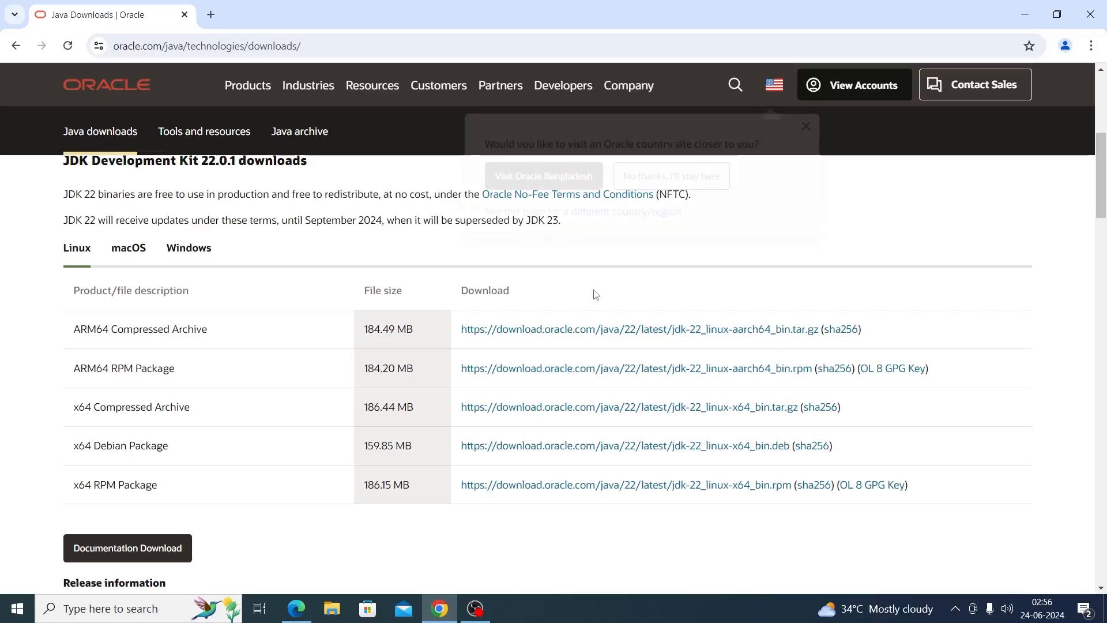
left_click(189, 248)
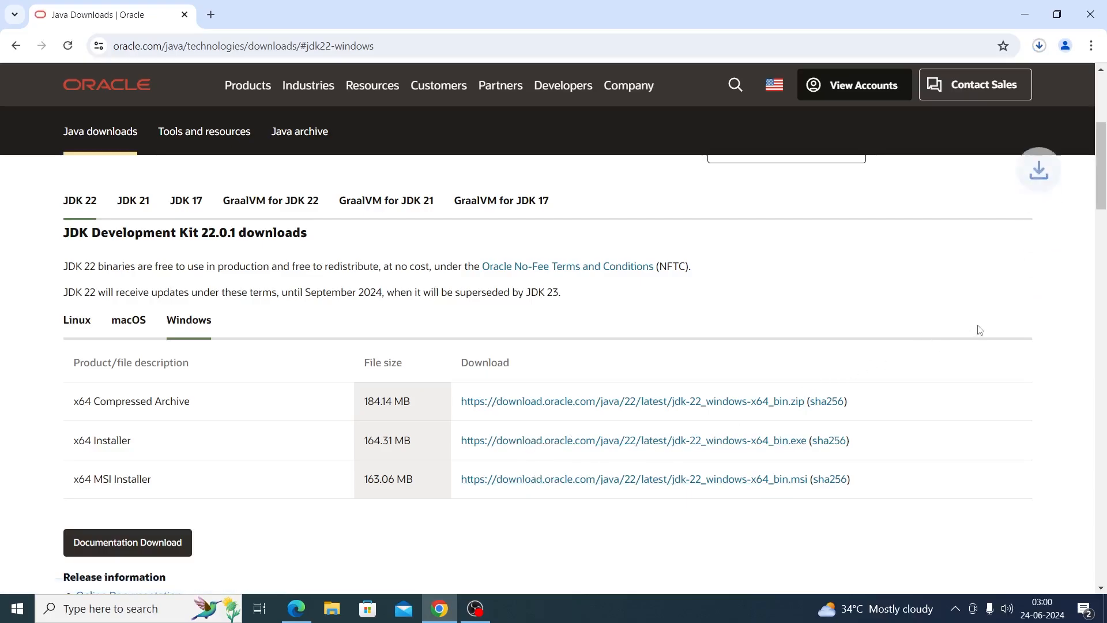
left_click(1038, 45)
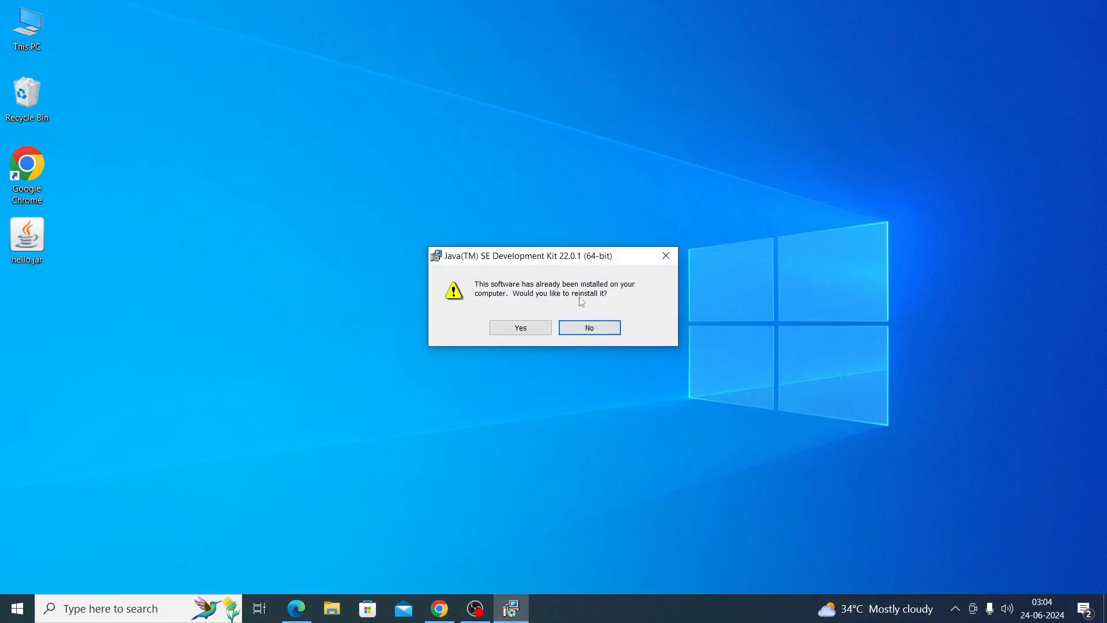
- Reinstall JDK 22.0.1 into E:\Program Files\Java\jdk-22 with default settings, then close the installer
left_click(520, 327)
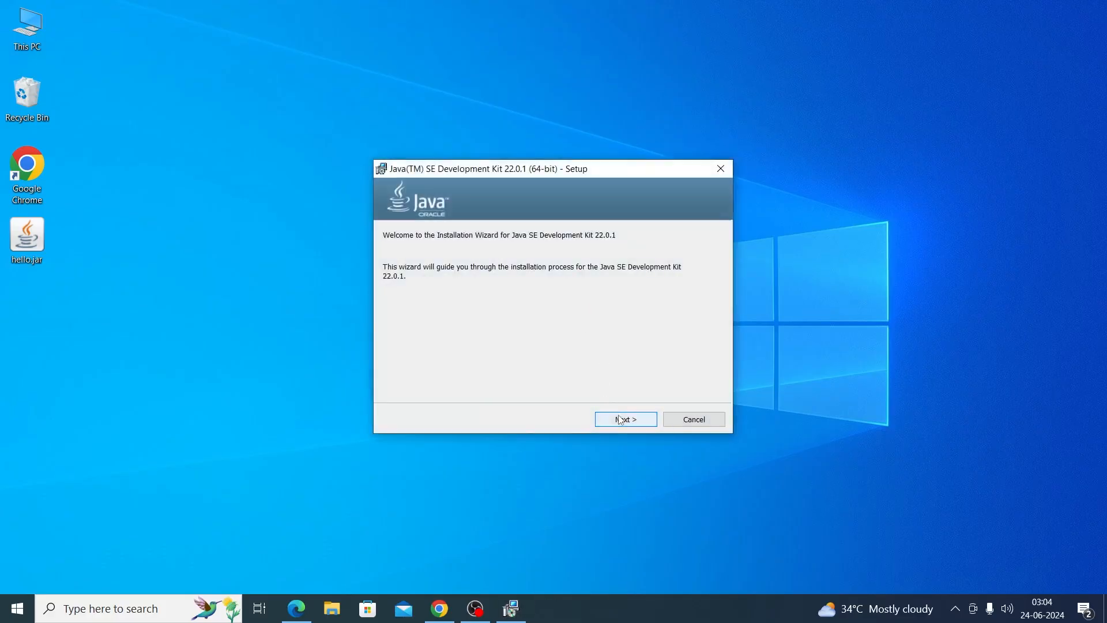
left_click(624, 419)
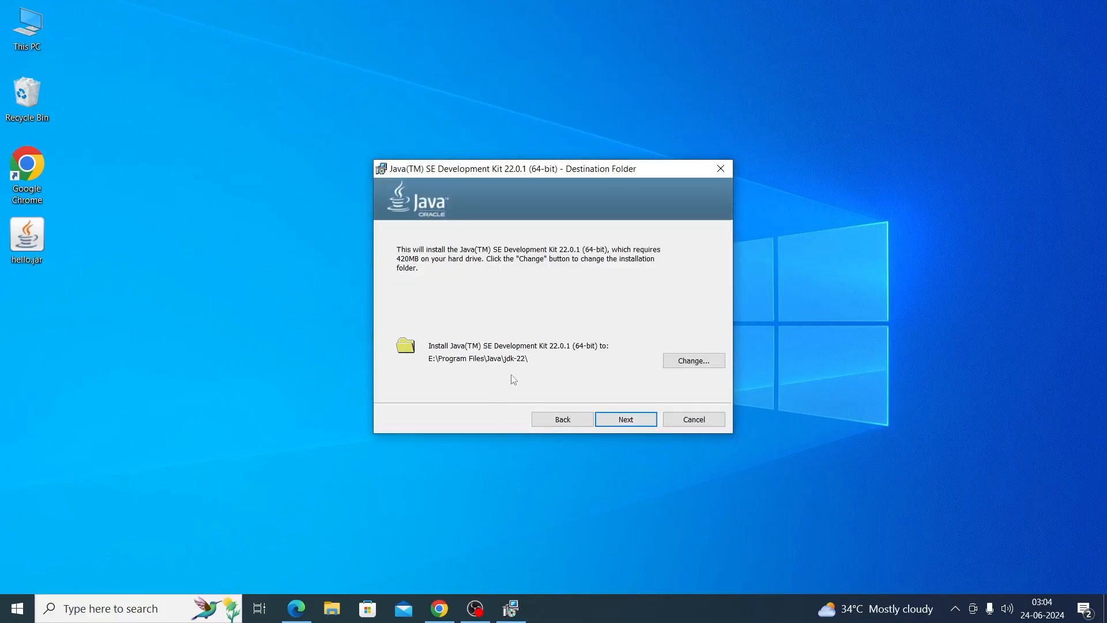
left_click(624, 419)
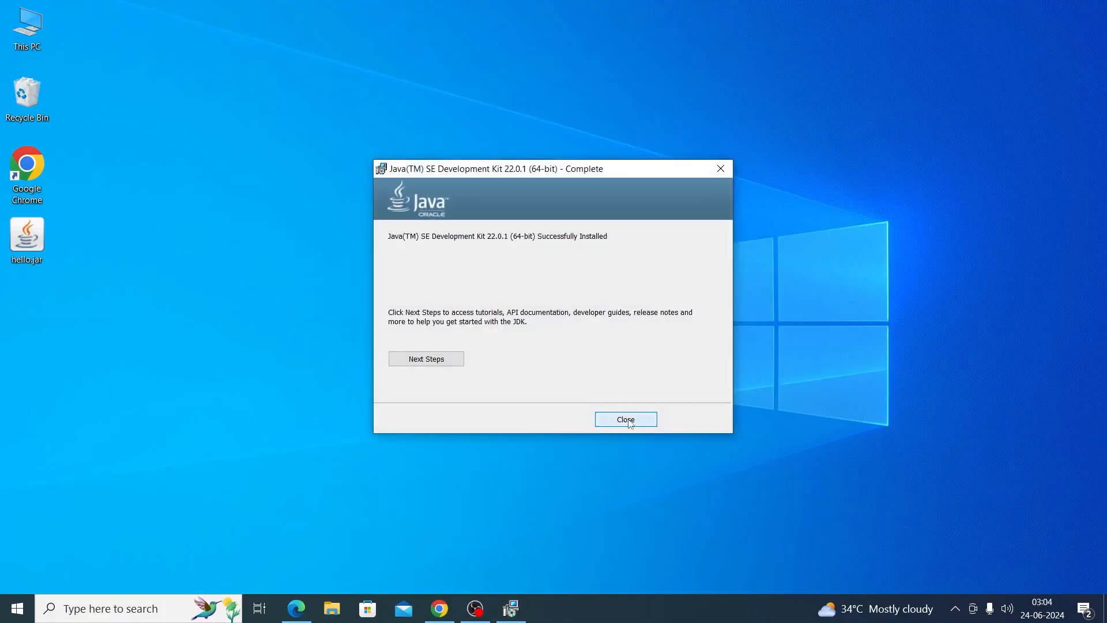
left_click(624, 419)
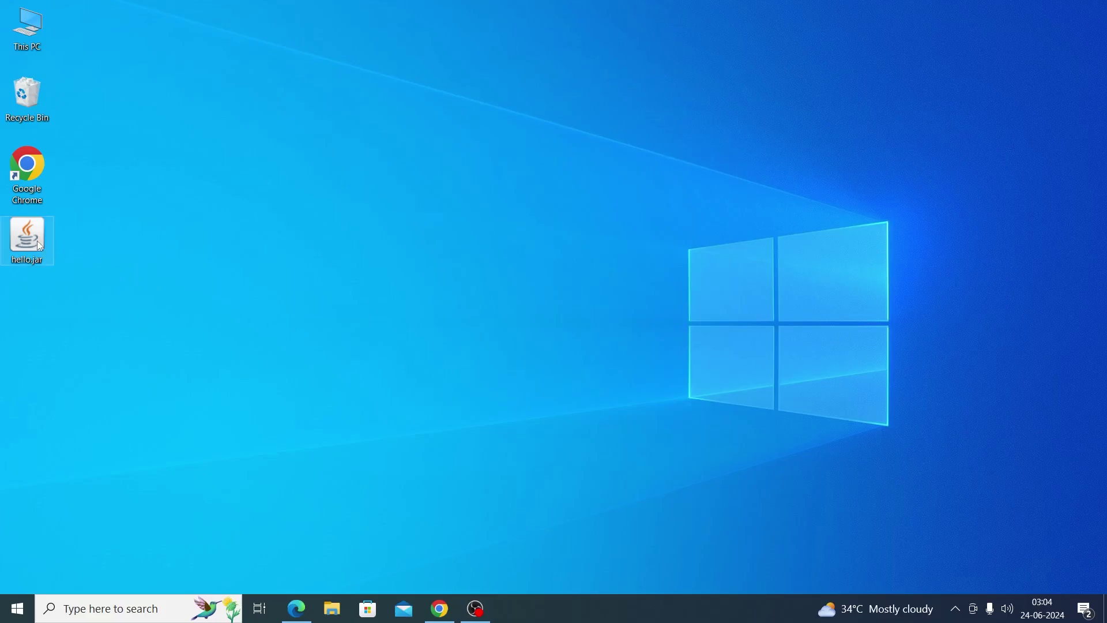
- Bring up Open with for hello.jar and expand the list to more apps
right_click(27, 239)
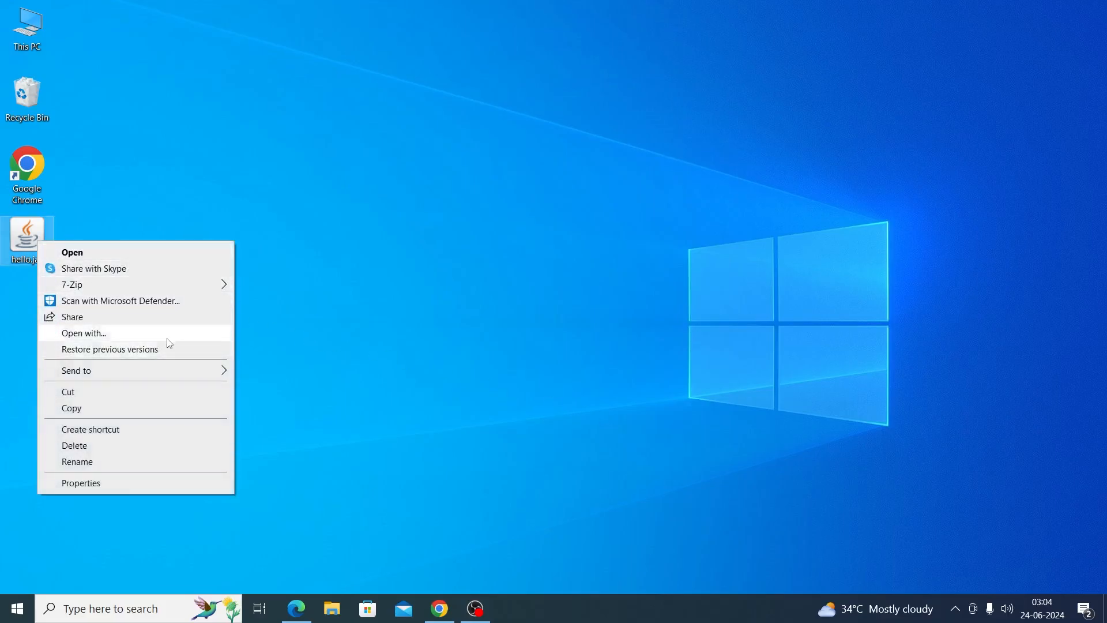
left_click(83, 333)
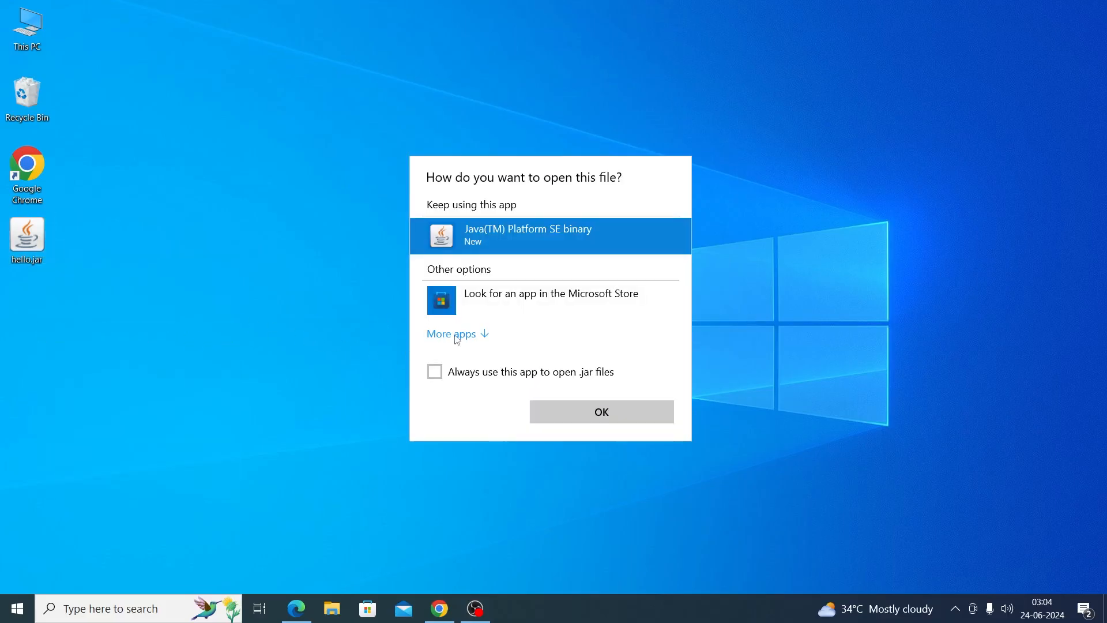
left_click(450, 333)
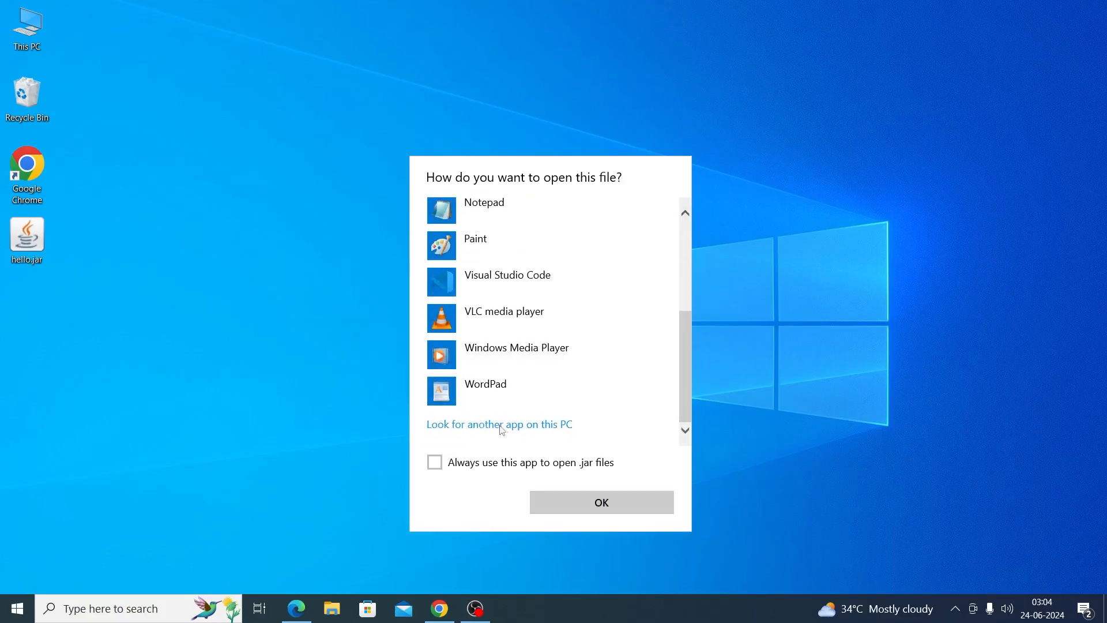
- Browse the PC for an app, navigating to E:\Program Files\Java and selecting jdk-22
left_click(498, 425)
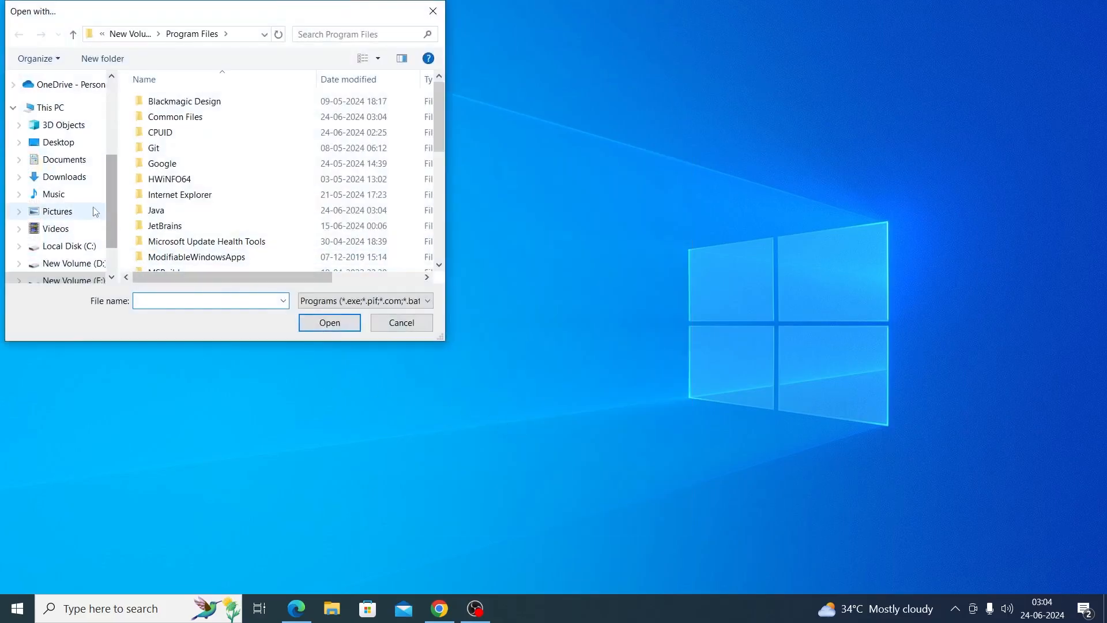
left_click(70, 235)
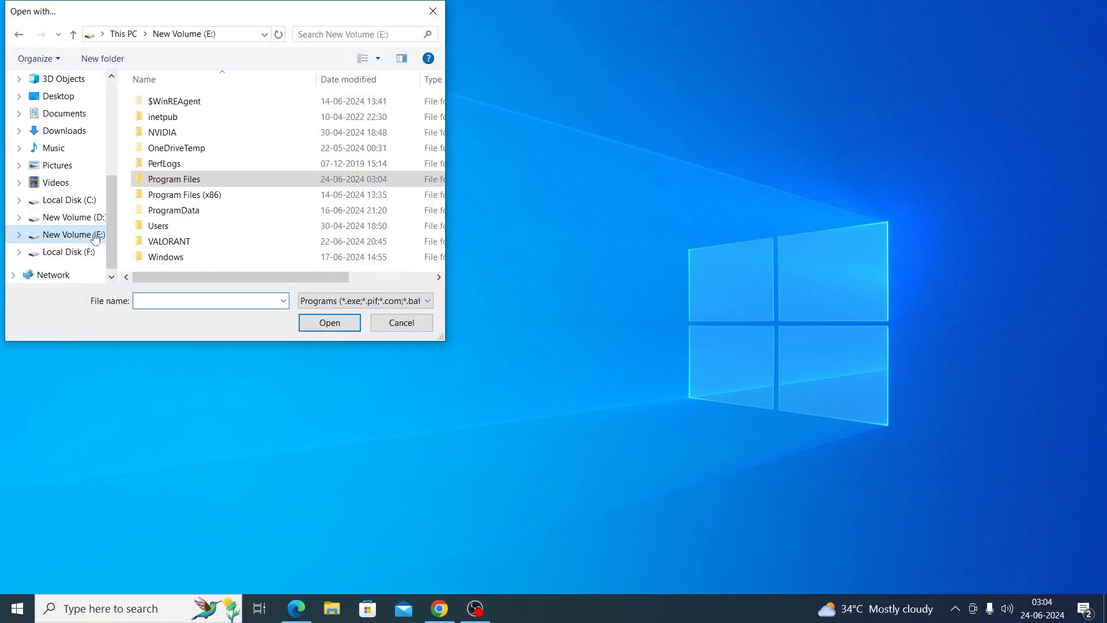
double_click(174, 178)
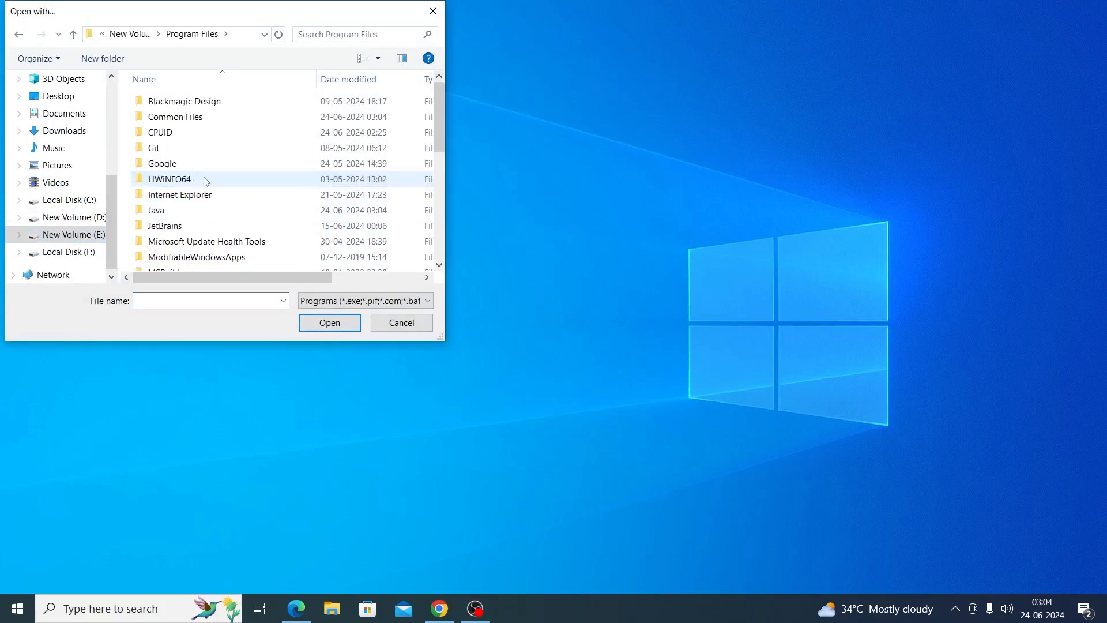
double_click(155, 210)
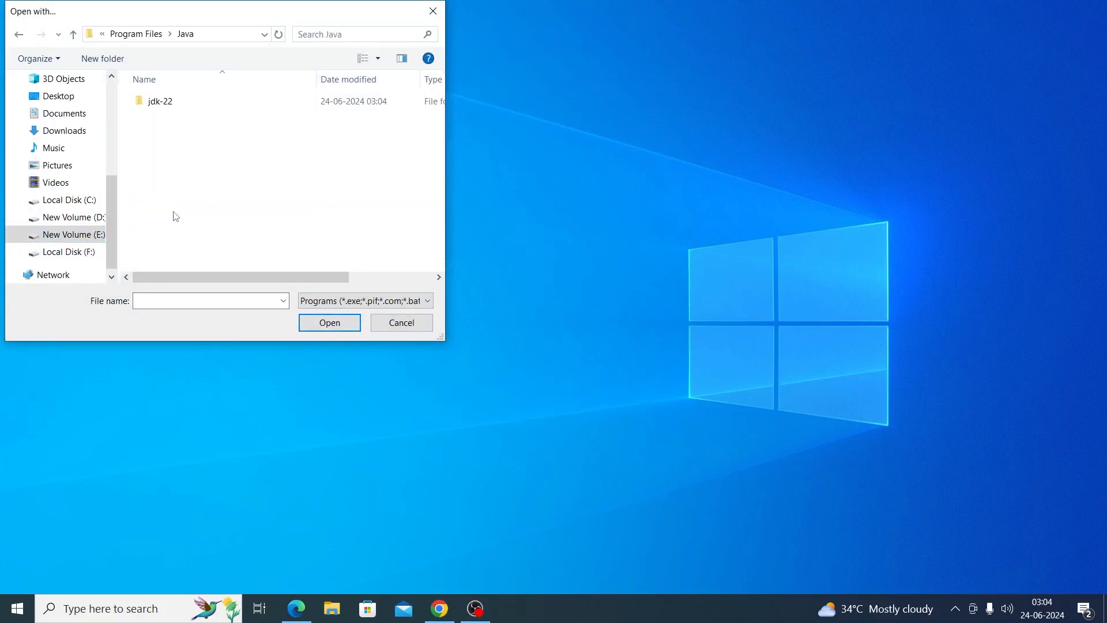
left_click(160, 100)
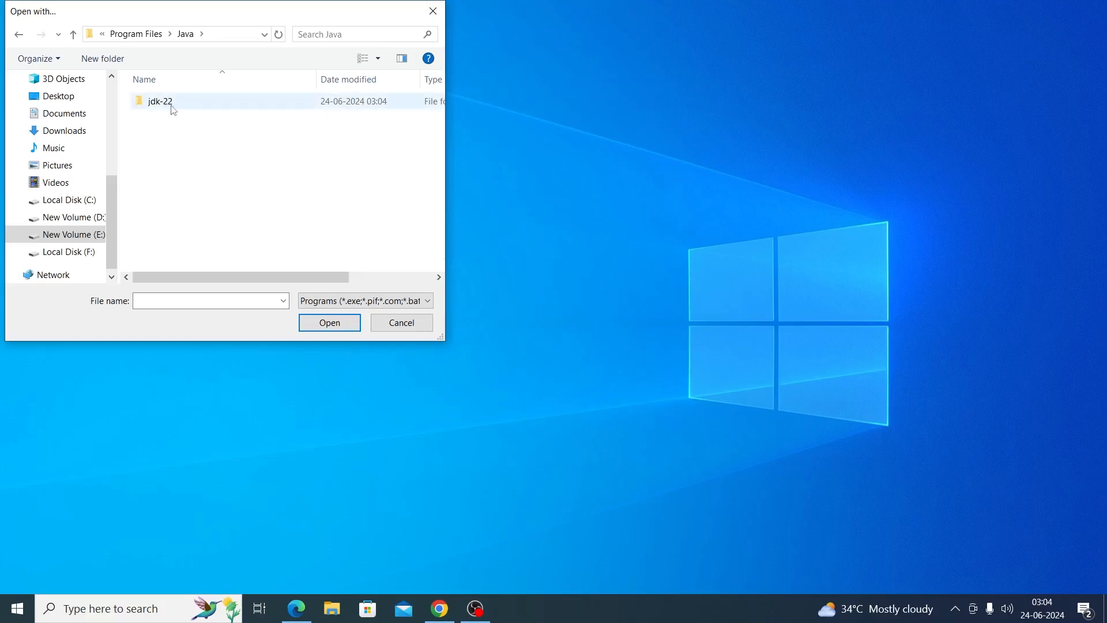
- Pick java.exe from the jdk-22 bin folder to open hello.jar
double_click(159, 101)
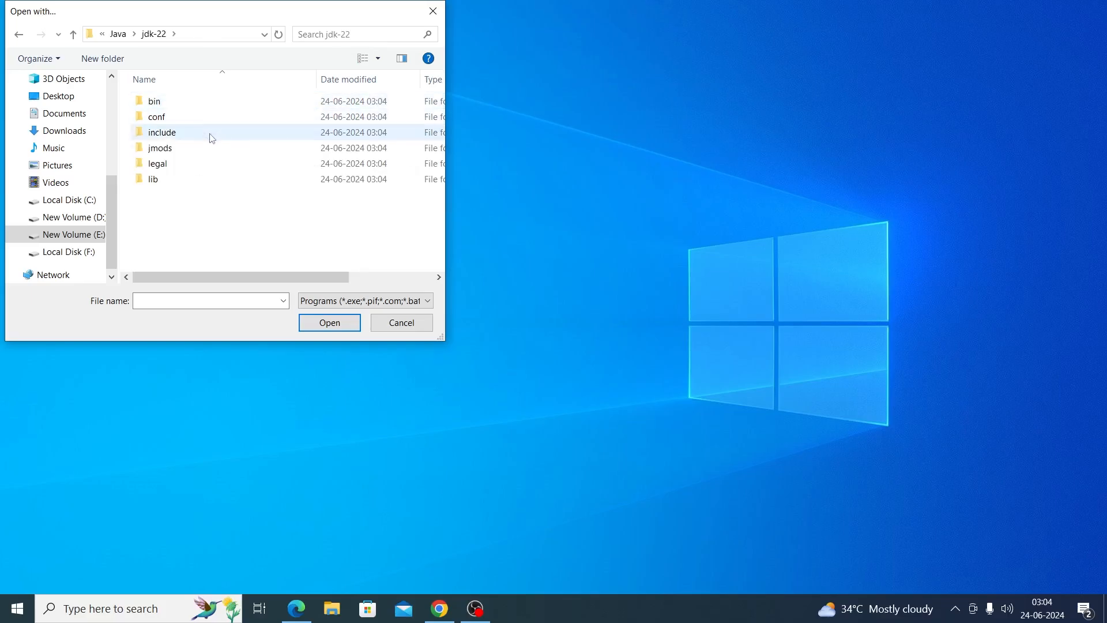
double_click(154, 100)
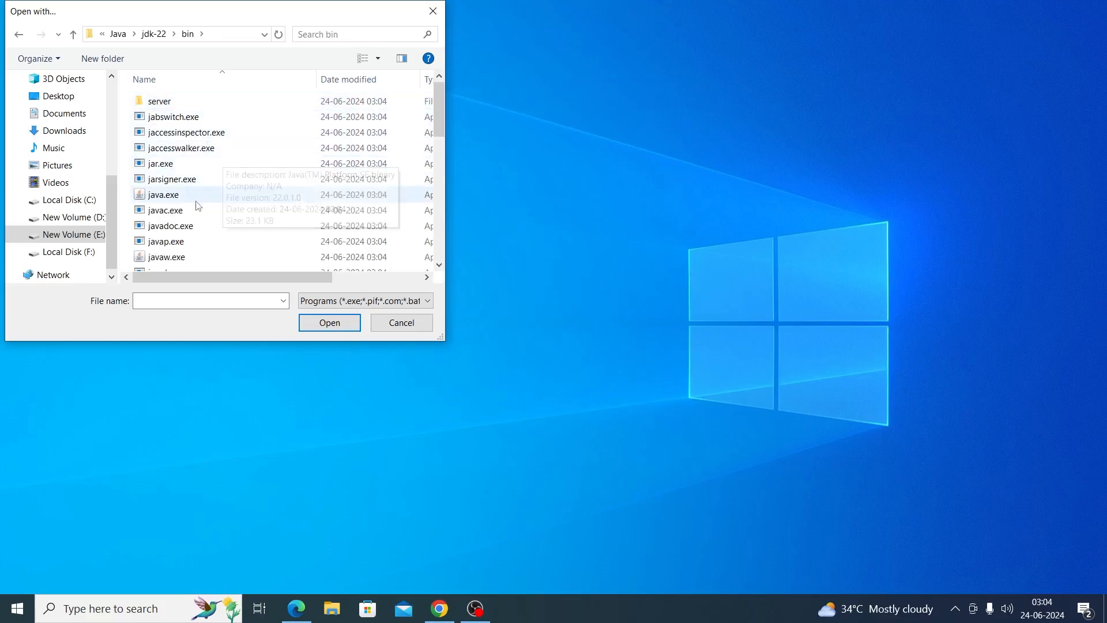
left_click(163, 194)
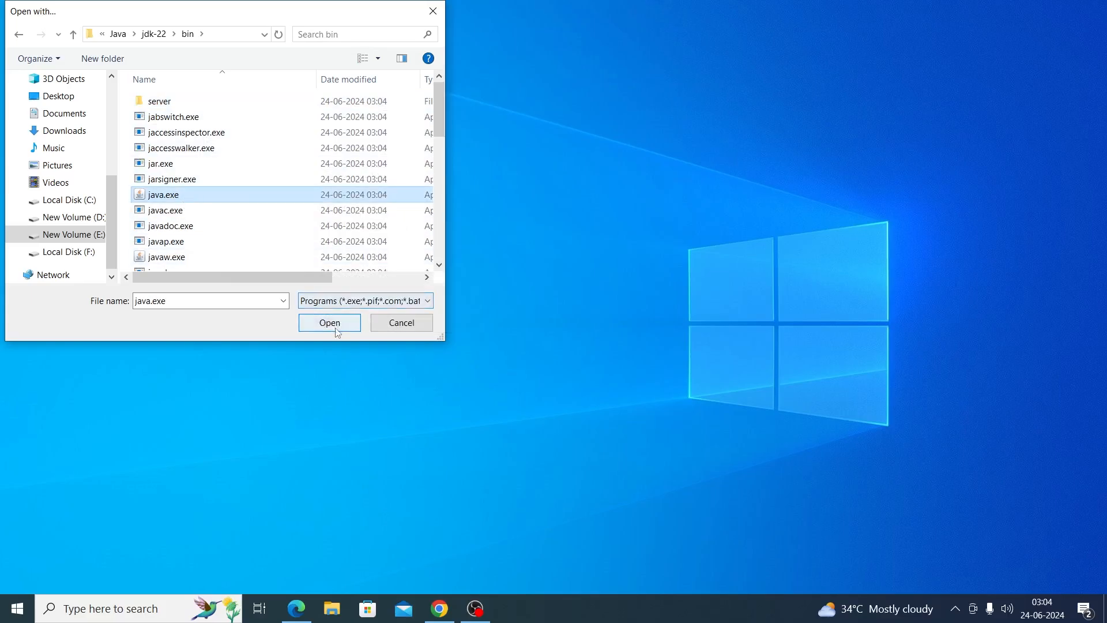
left_click(328, 323)
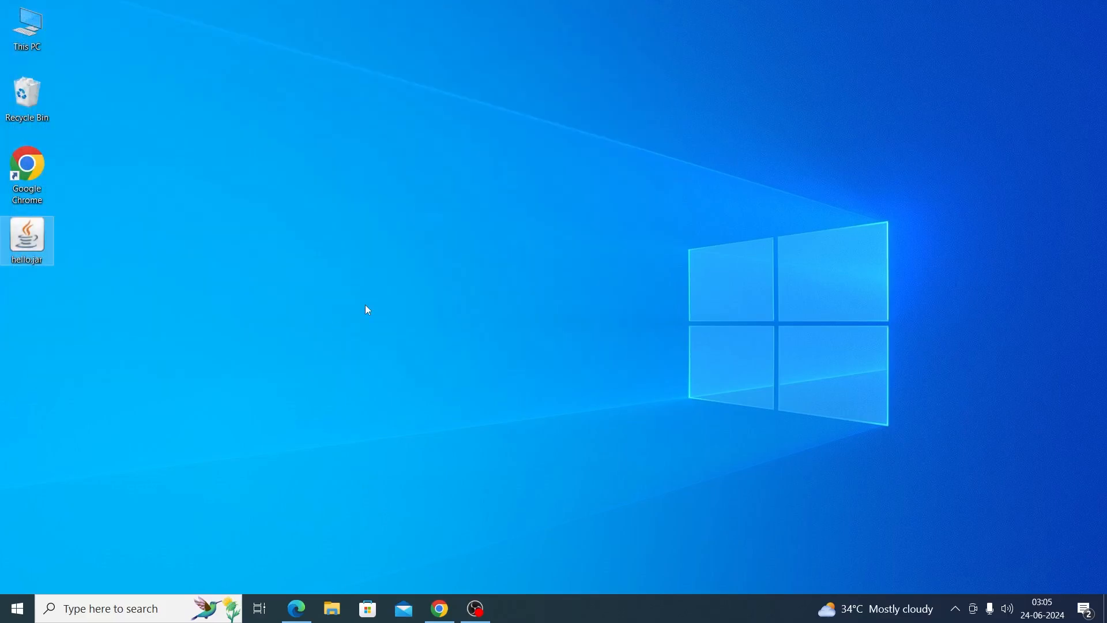